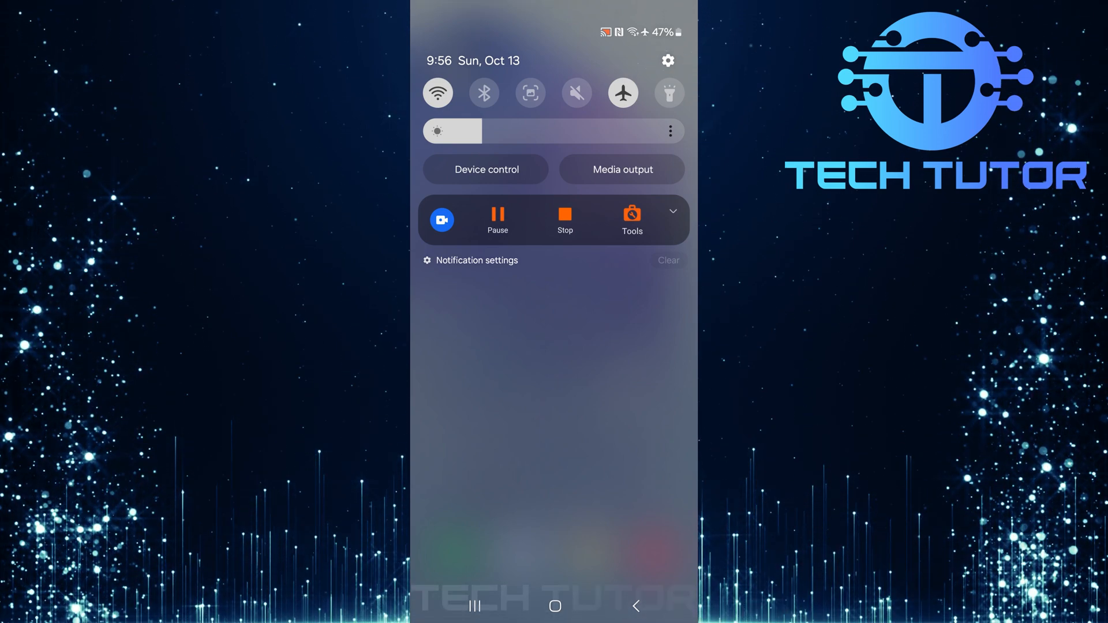
# From the quick panel gear, reach the Settings list down at Advanced features
pyautogui.click(667, 60)
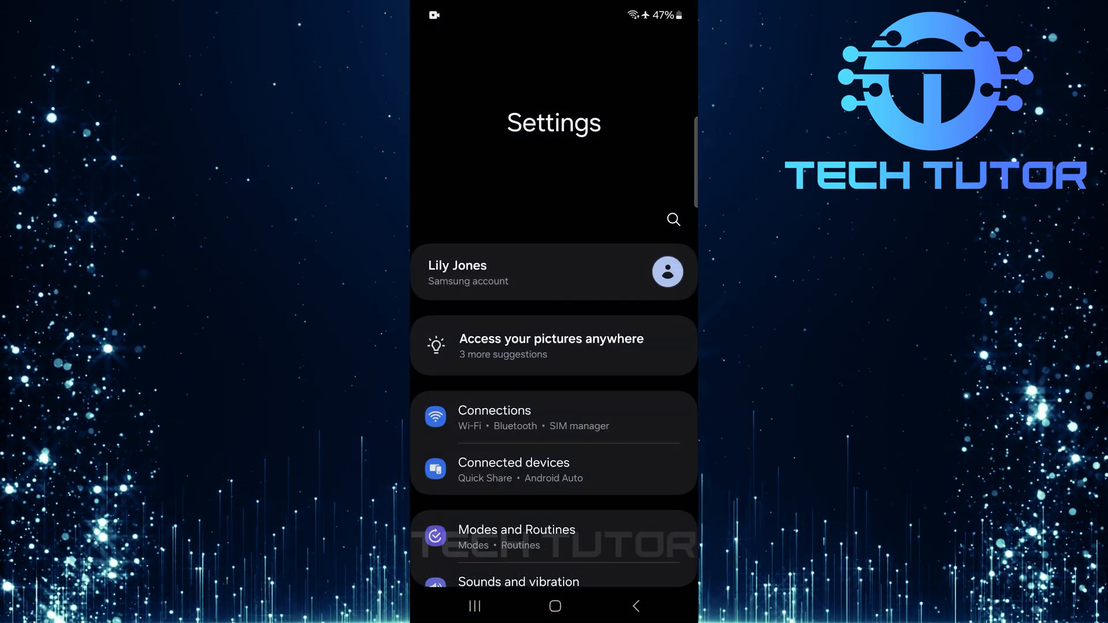
pyautogui.scroll(-3)
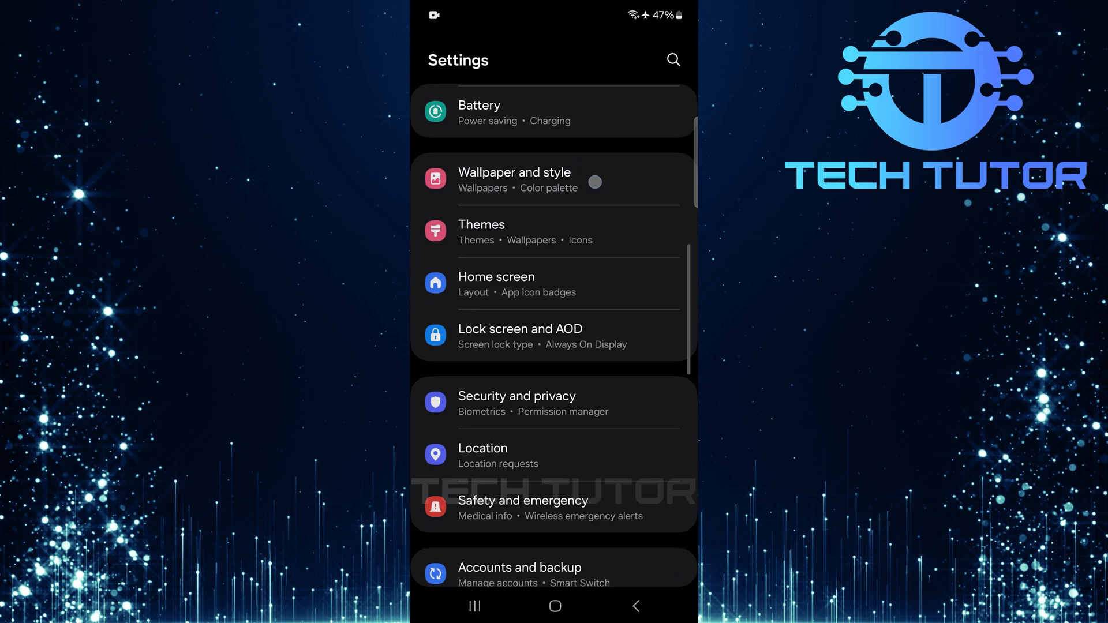
pyautogui.scroll(-3)
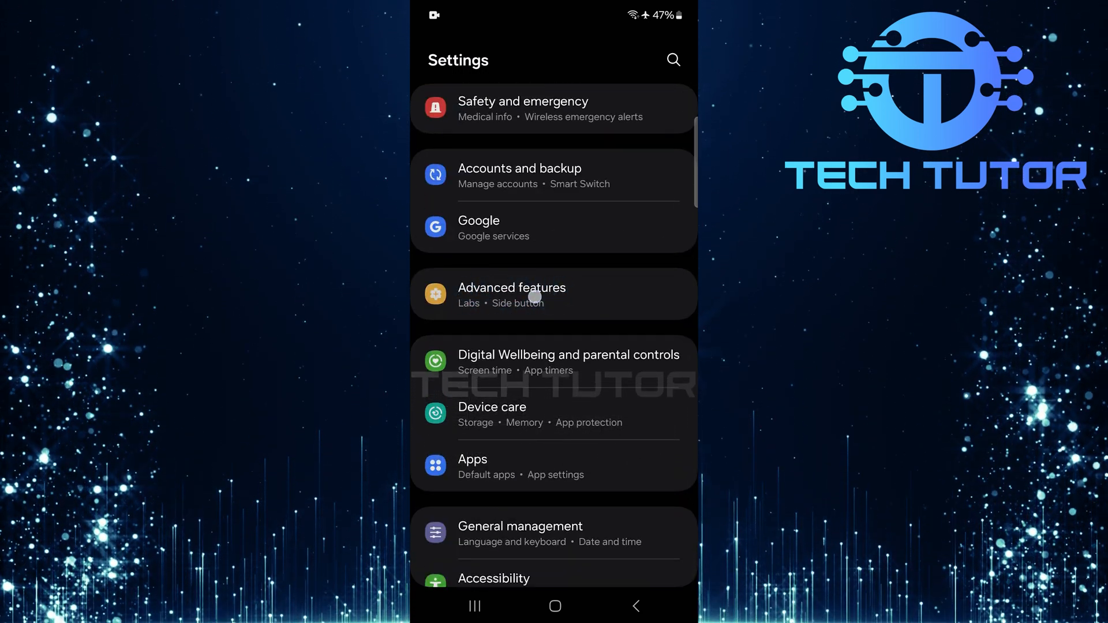
# Enter Advanced features and scroll down to the sharing options
pyautogui.click(533, 294)
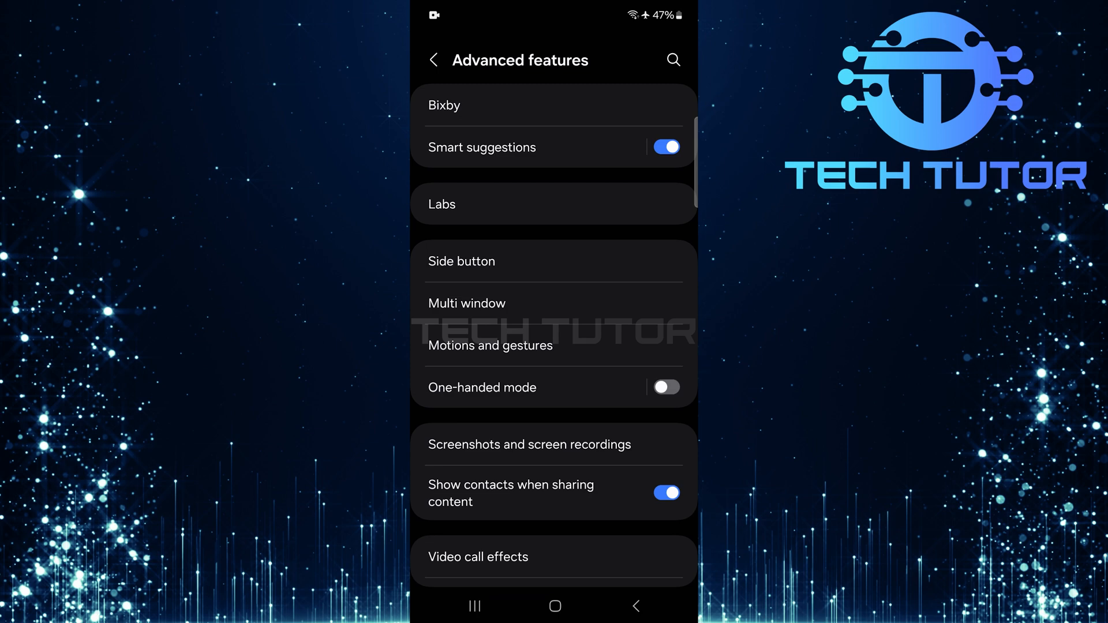
pyautogui.scroll(-3)
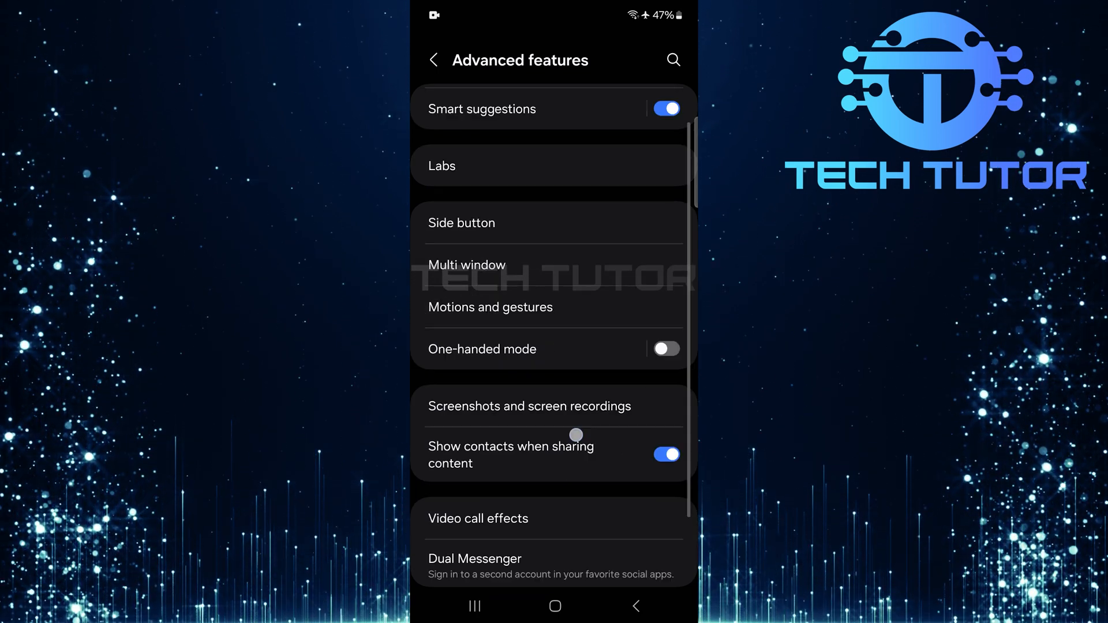
pyautogui.scroll(-3)
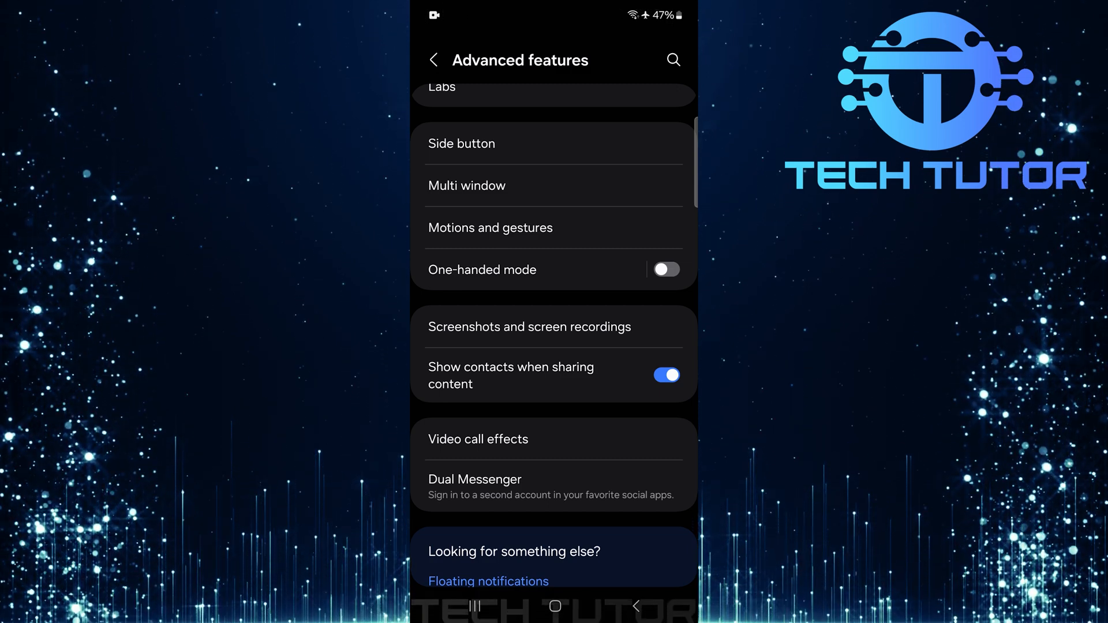
# Switch the 'Show contacts when sharing content' toggle off
pyautogui.click(666, 373)
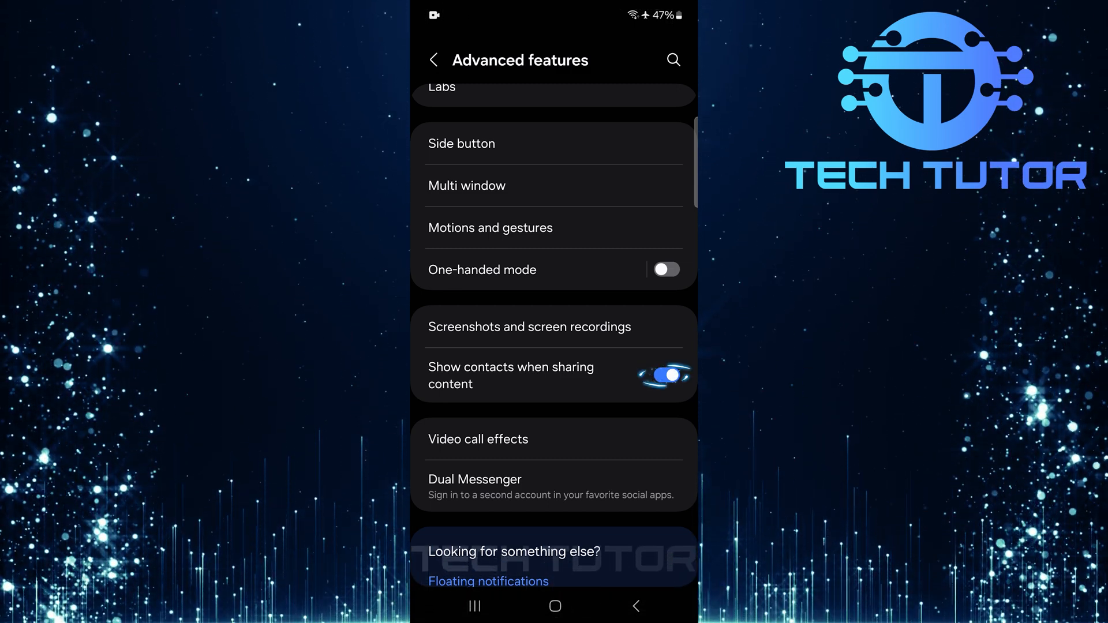
pyautogui.click(664, 376)
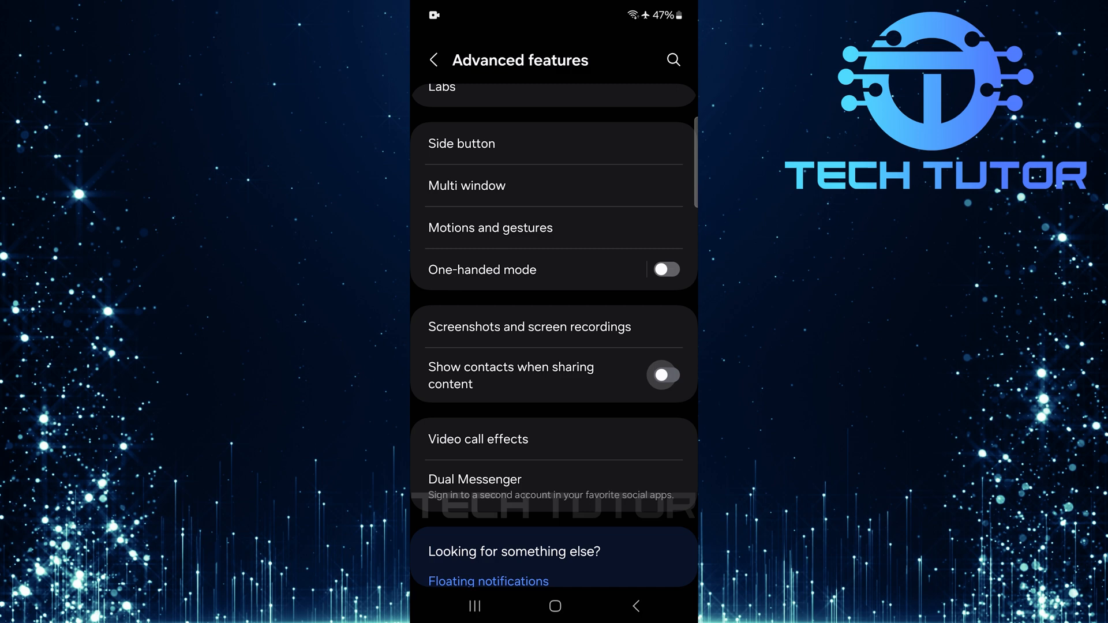
pyautogui.click(666, 375)
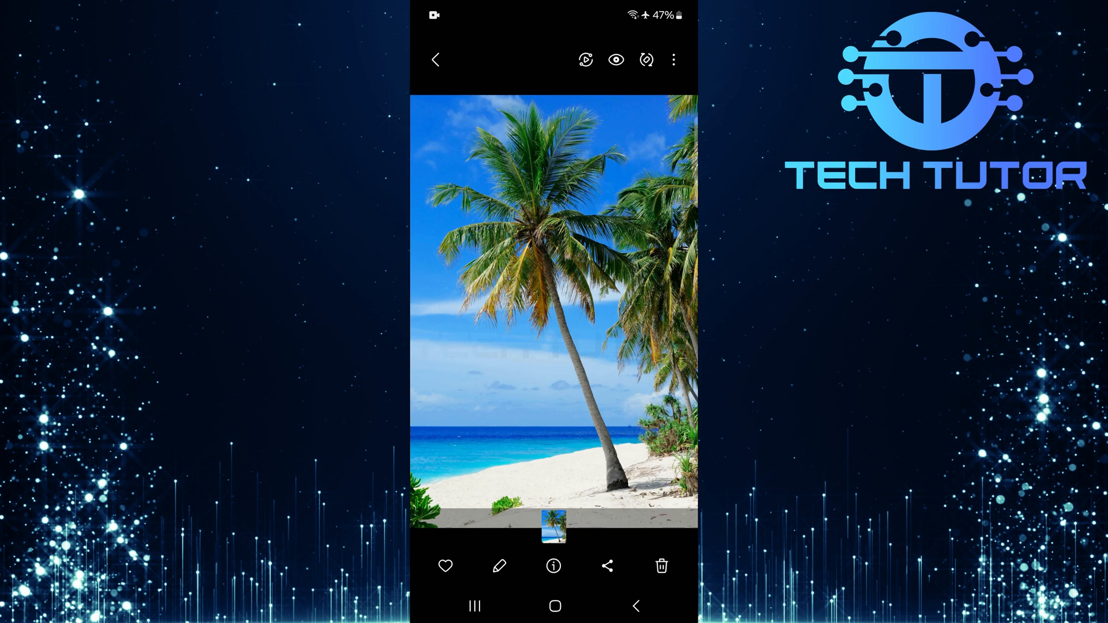
# Share the palm-tree beach photo to bring up its share sheet
pyautogui.click(607, 565)
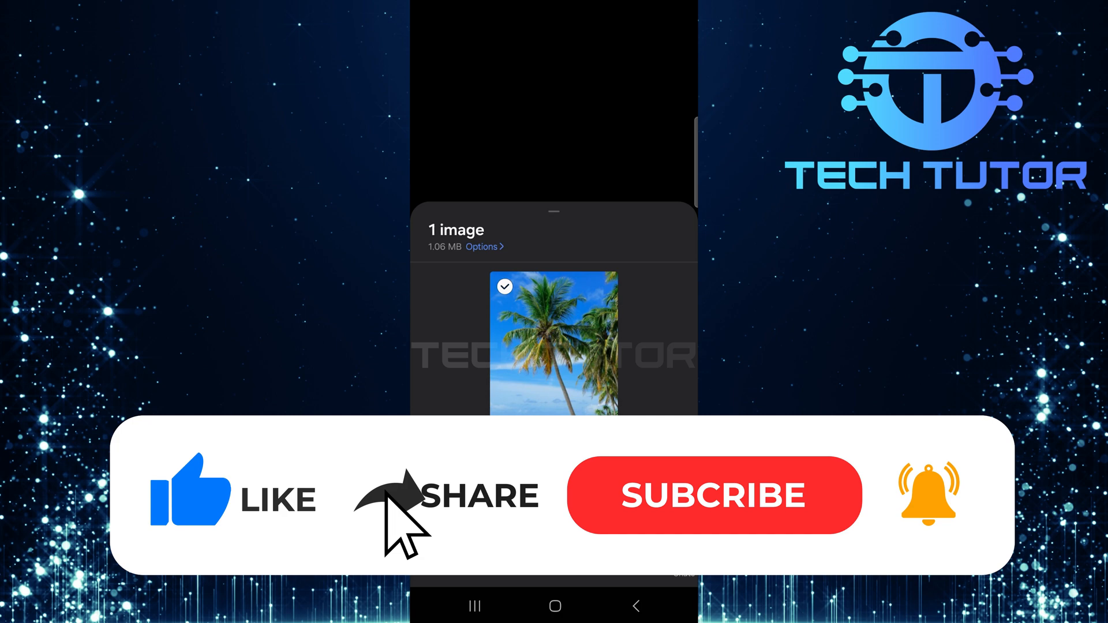
pyautogui.click(716, 495)
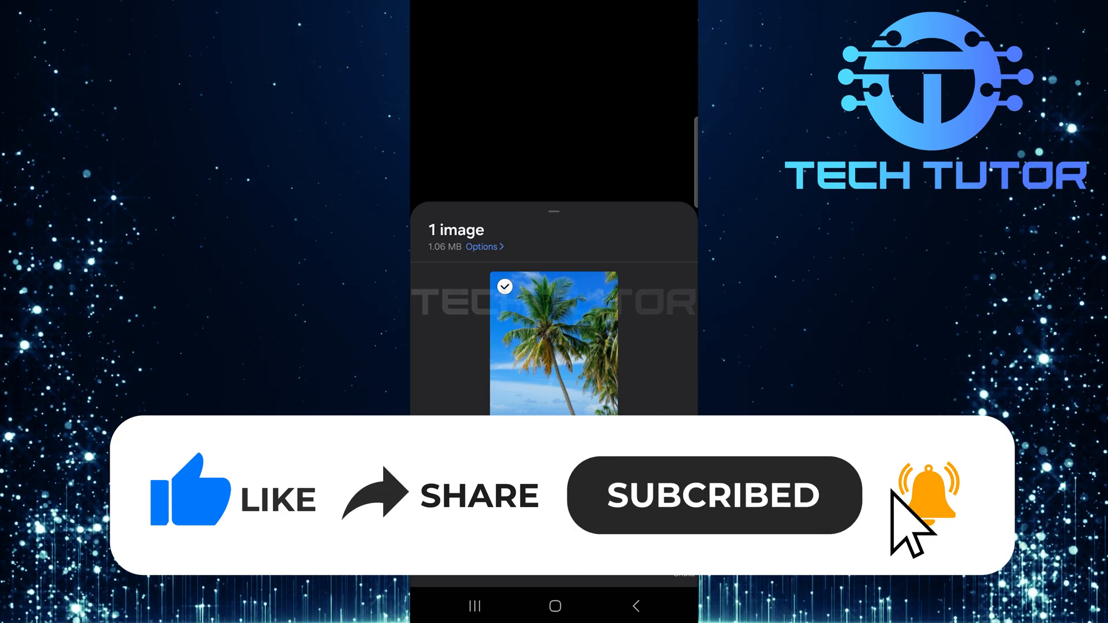